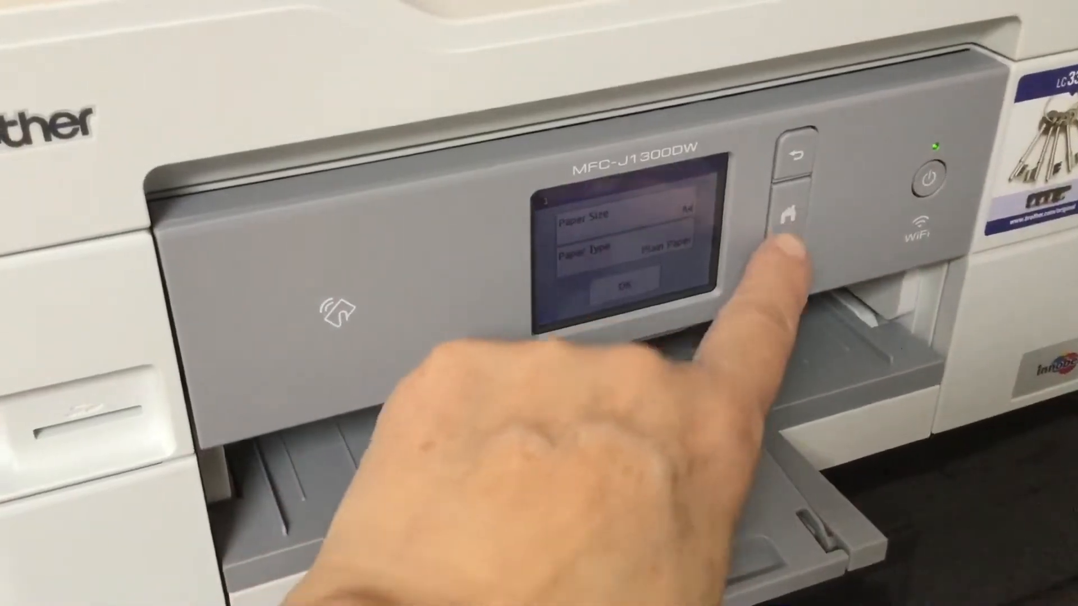
# Accept A4 plain paper settings and start a colour copy at 100% Normal quality
pyautogui.click(786, 216)
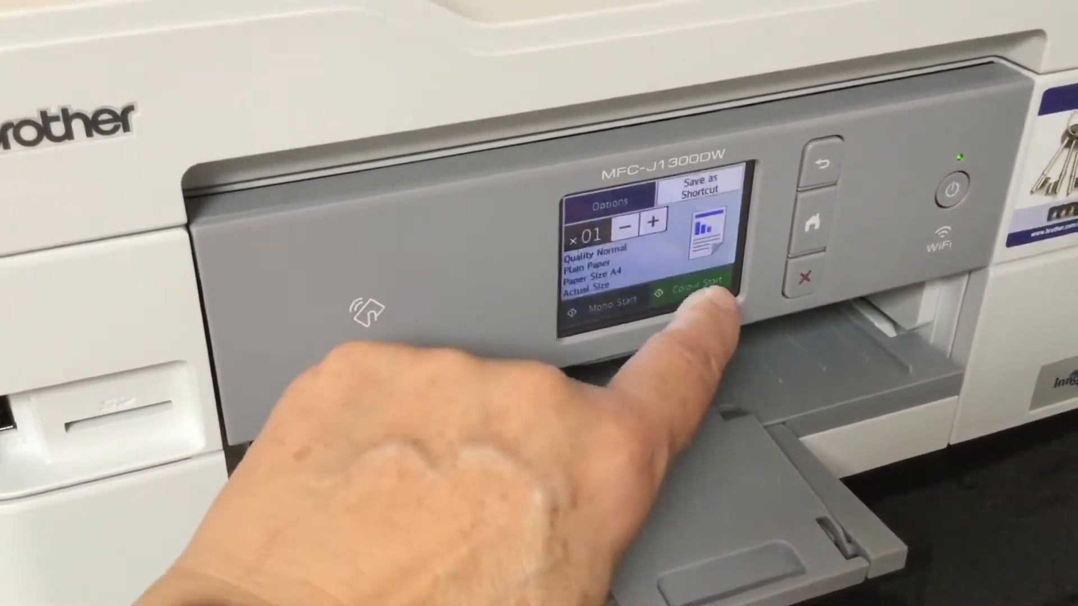
pyautogui.click(695, 292)
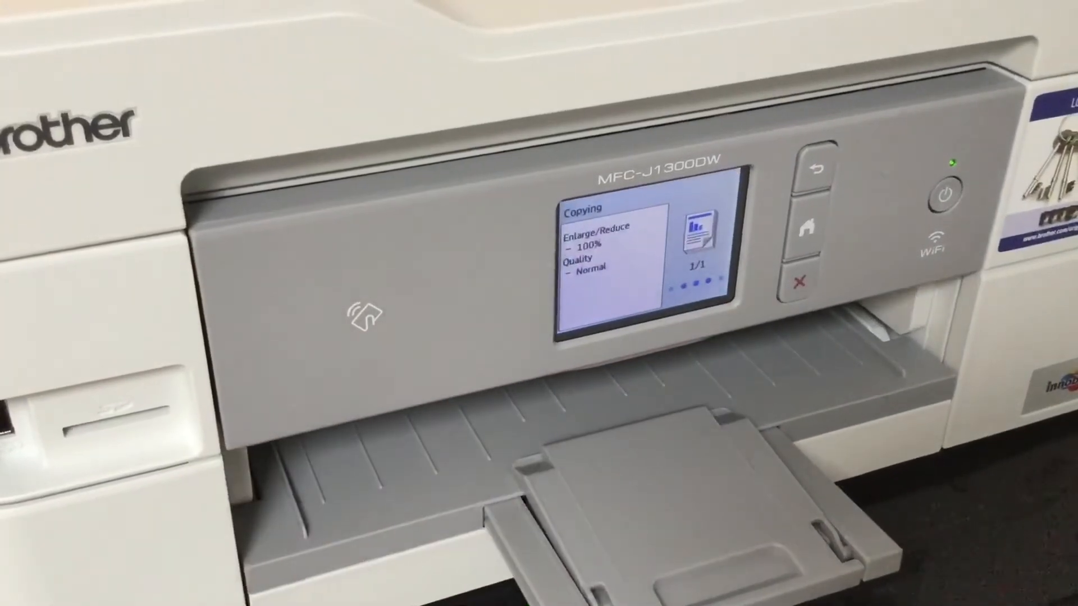